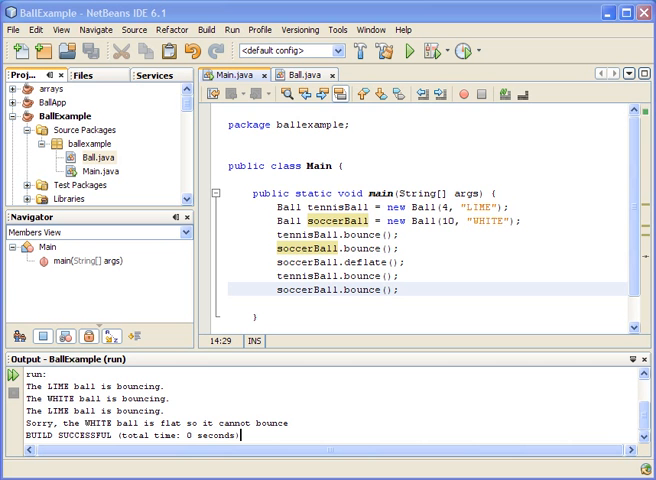
{"action": "mouse_move", "coordinate": [556, 306]}
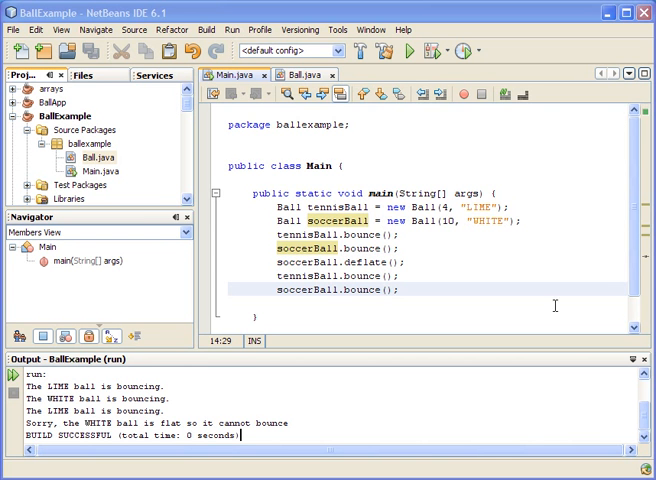
{"action": "mouse_move", "coordinate": [306, 86]}
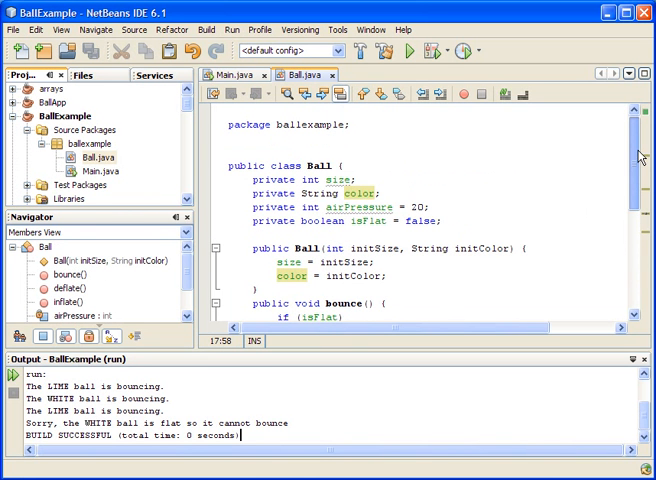
- Add soccerBall.inflate(); then tennisBall.bounce(); and soccerBall.bounce(); at the end of main
{"action": "scroll", "scroll_direction": "down", "scroll_amount": 3}
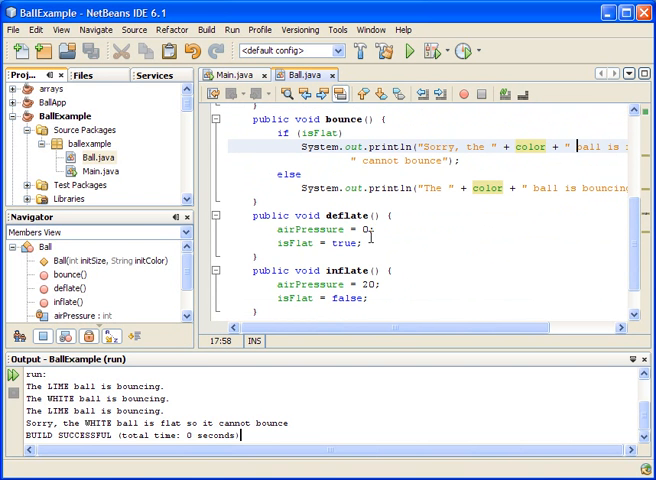
{"action": "mouse_move", "coordinate": [480, 228]}
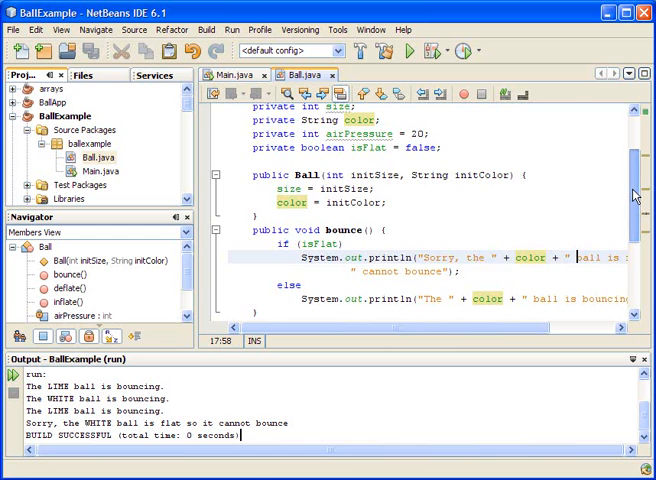
{"action": "scroll", "scroll_direction": "down", "scroll_amount": 3}
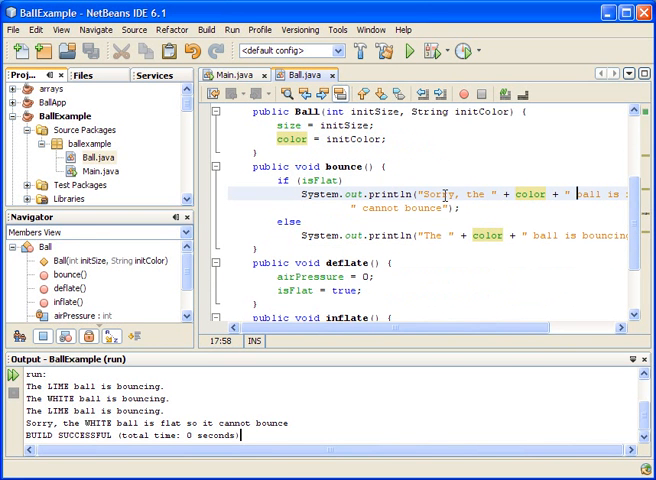
{"action": "mouse_move", "coordinate": [486, 224]}
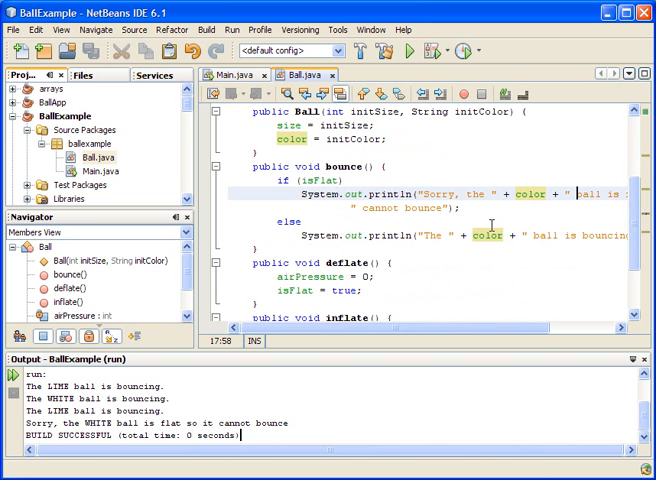
{"action": "mouse_move", "coordinate": [356, 160]}
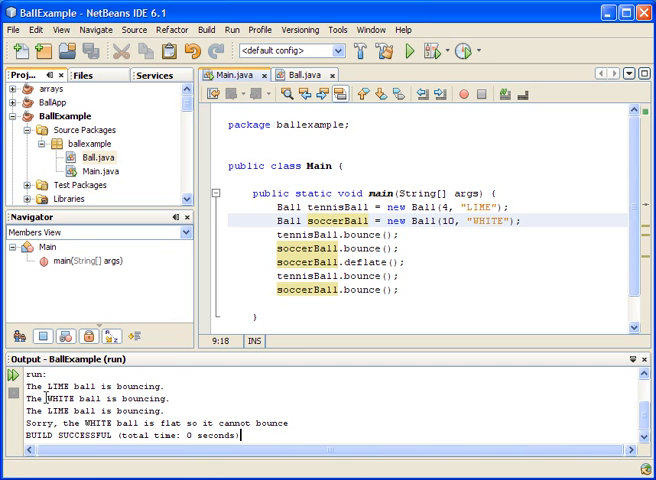
{"action": "double_click", "coordinate": [60, 388]}
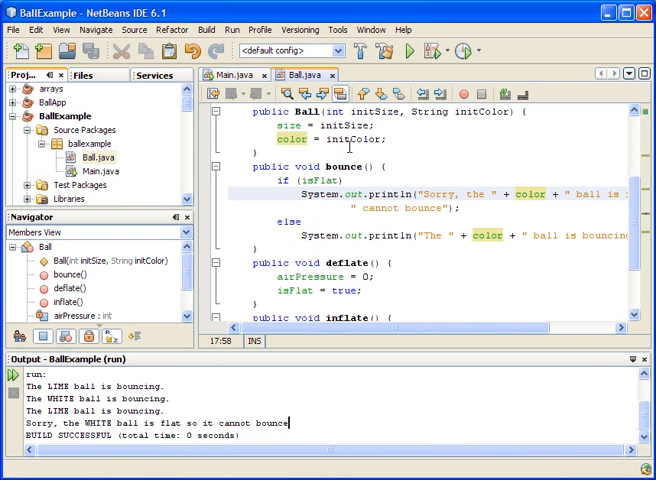
{"action": "scroll", "scroll_direction": "down", "scroll_amount": 3}
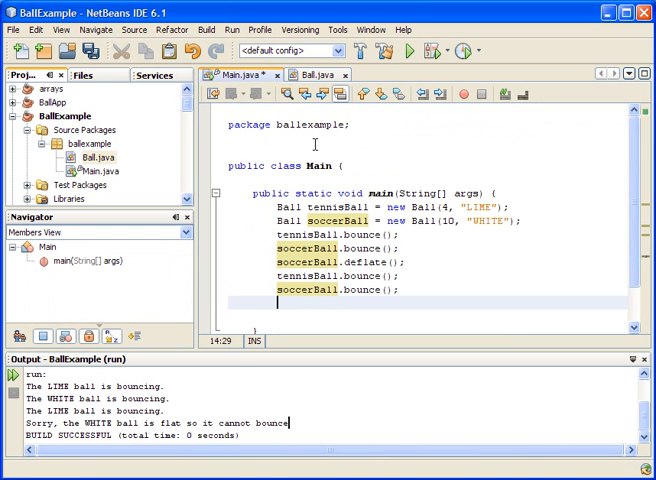
{"action": "type", "text": "in"}
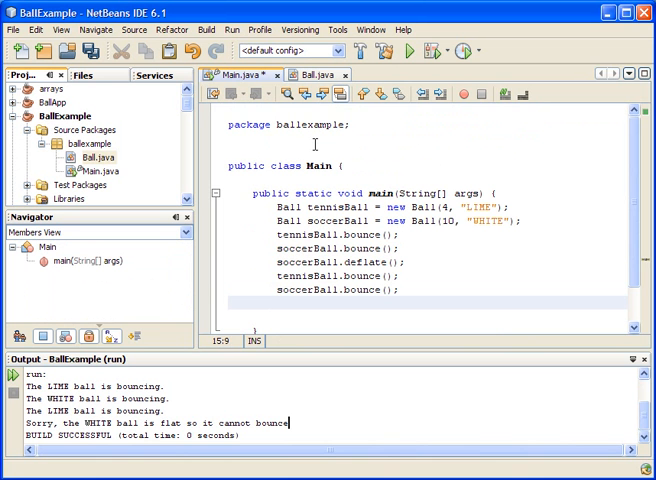
{"action": "type", "text": "soccerBall.inflate();"}
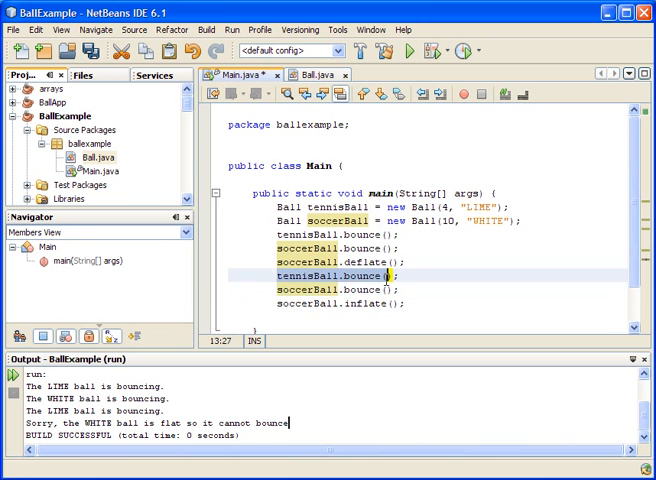
{"action": "left_click", "coordinate": [360, 290]}
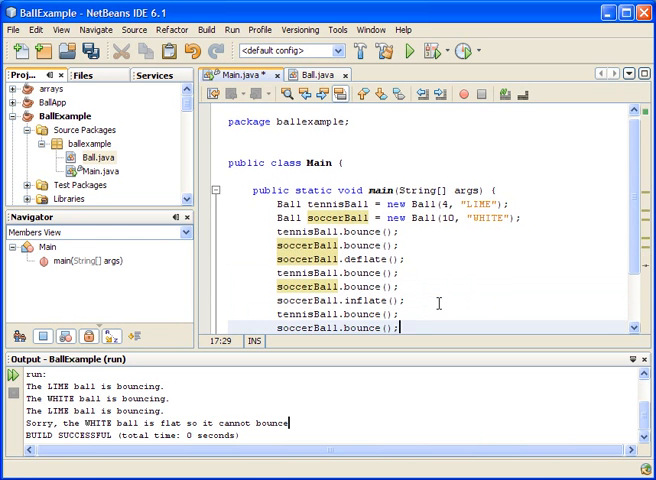
{"action": "mouse_move", "coordinate": [632, 190]}
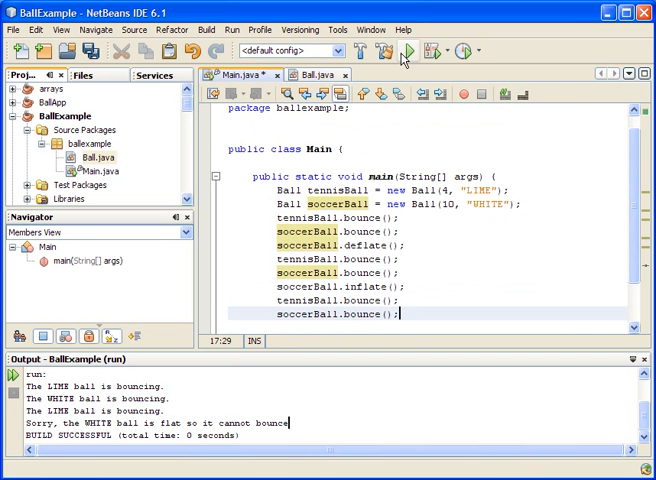
- Run BallExample so the output ends with the LIME and WHITE balls bouncing after inflation
{"action": "left_click", "coordinate": [410, 50]}
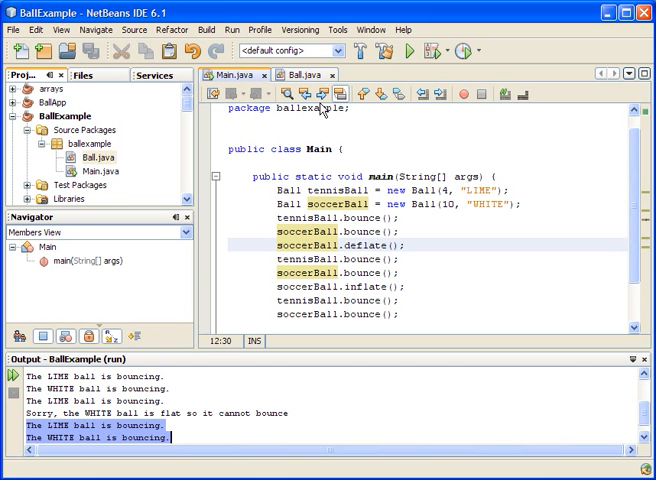
- In Ball.java add public void paint(String newColor) { color = newColor; }, then return to Main.java
{"action": "left_click", "coordinate": [304, 76]}
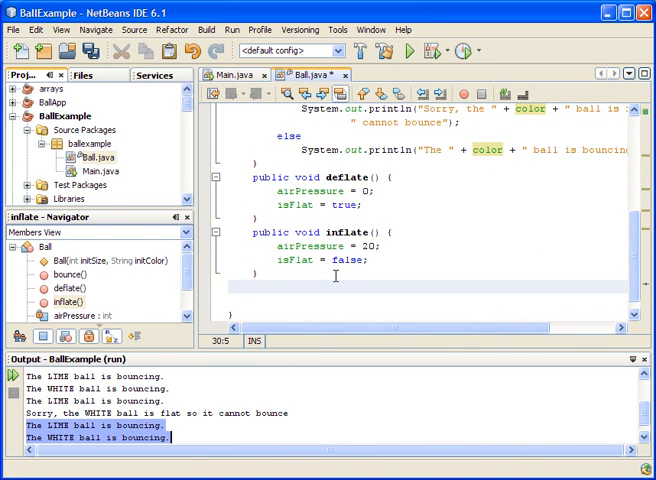
{"action": "type", "text": "public void"}
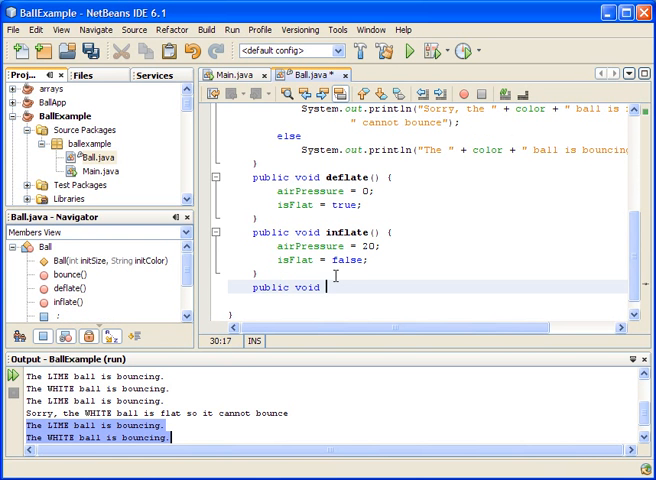
{"action": "type", "text": "paint"}
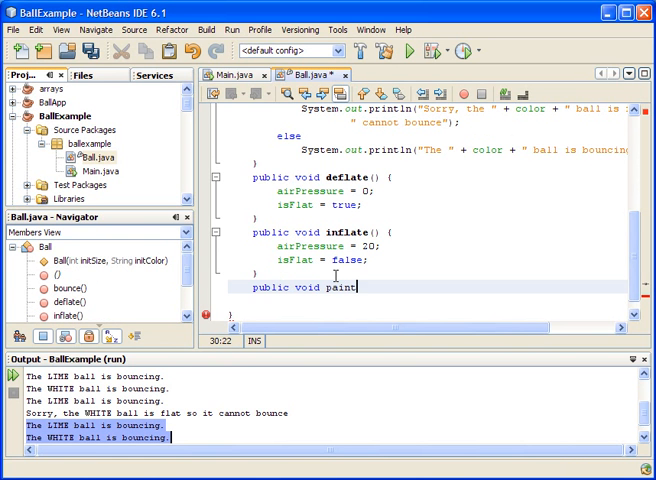
{"action": "type", "text": "()"}
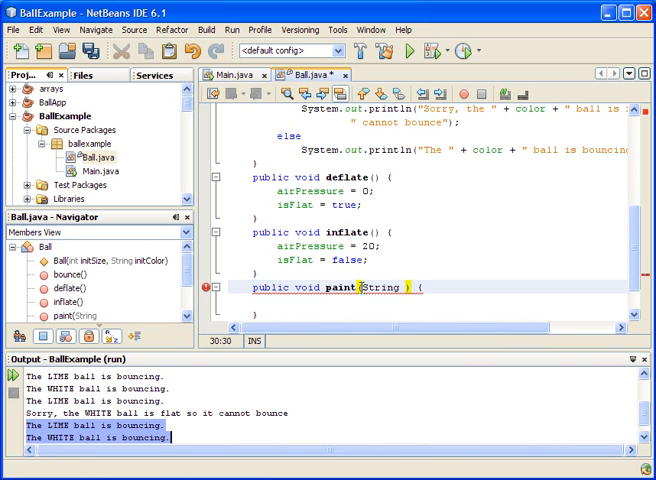
{"action": "type", "text": "newColor"}
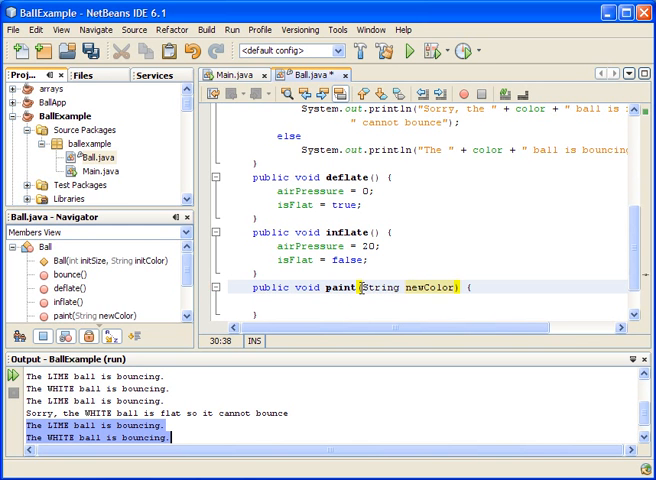
{"action": "type", "text": "co"}
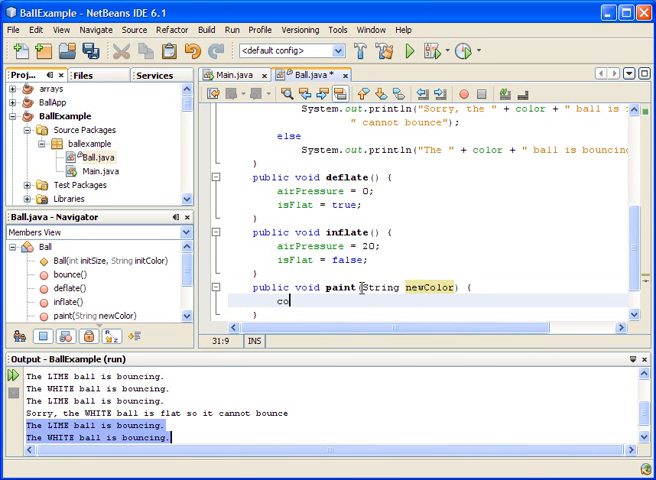
{"action": "type", "text": "lor ="}
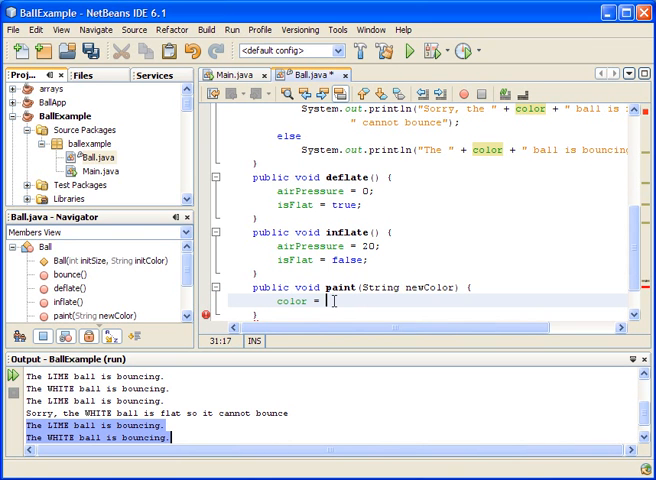
{"action": "type", "text": "newC"}
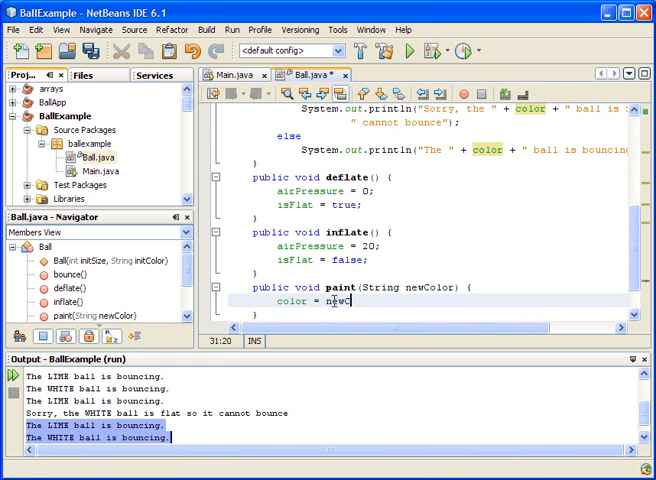
{"action": "type", "text": "olor;"}
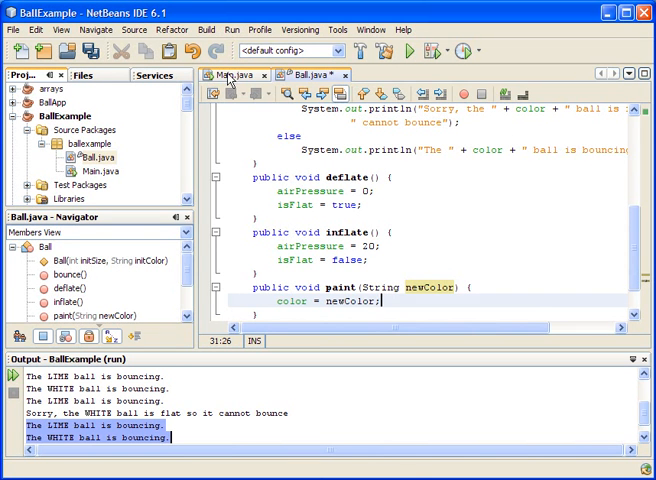
{"action": "left_click", "coordinate": [230, 76]}
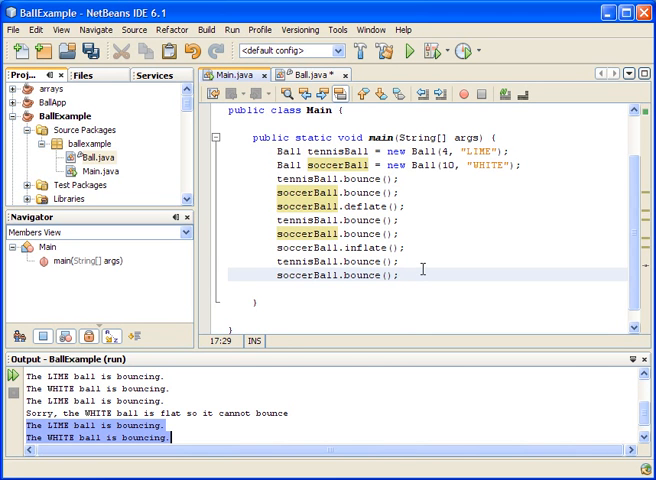
- Add soccerBall.paint("BLUE"); and tennisBall.paint("PINK"); with bounce calls, then run to show PINK and BLUE bouncing
{"action": "type", "text": "socc"}
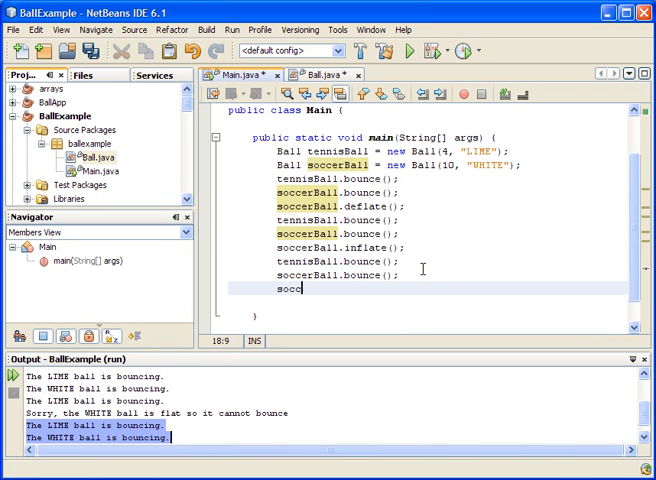
{"action": "type", "text": "erBall"}
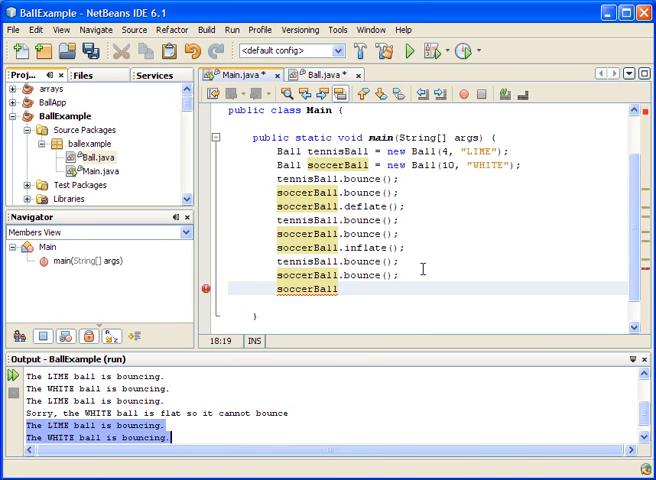
{"action": "type", "text": ".paint(\"BLUE\");"}
{"action": "type", "text": "tennisBall.paint;"}
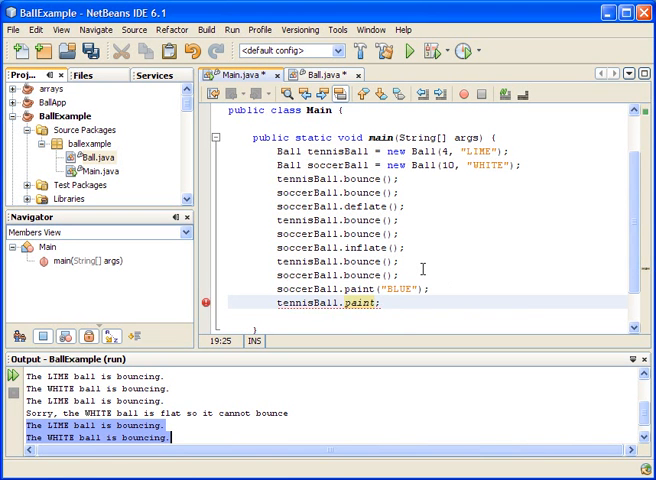
{"action": "type", "text": "(\"\")"}
{"action": "type", "text": "soccerBall.bounce();"}
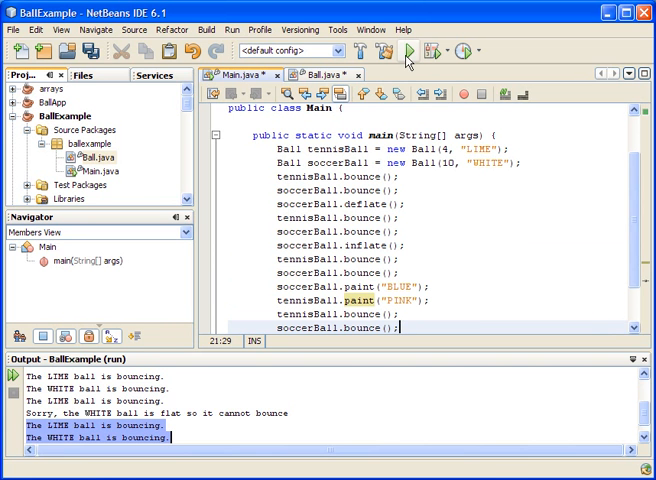
{"action": "left_click", "coordinate": [410, 50]}
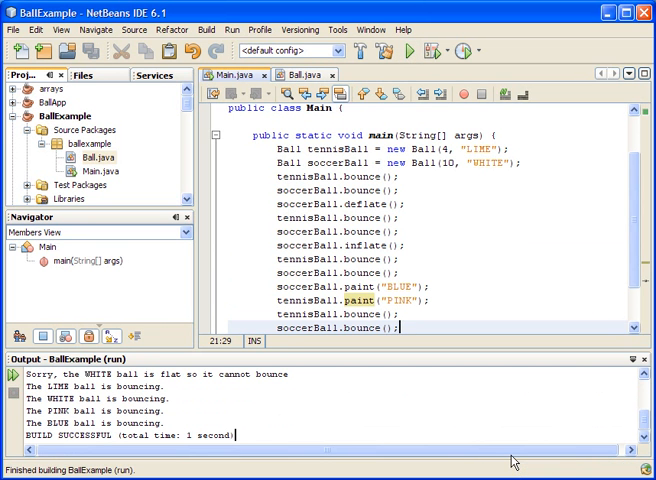